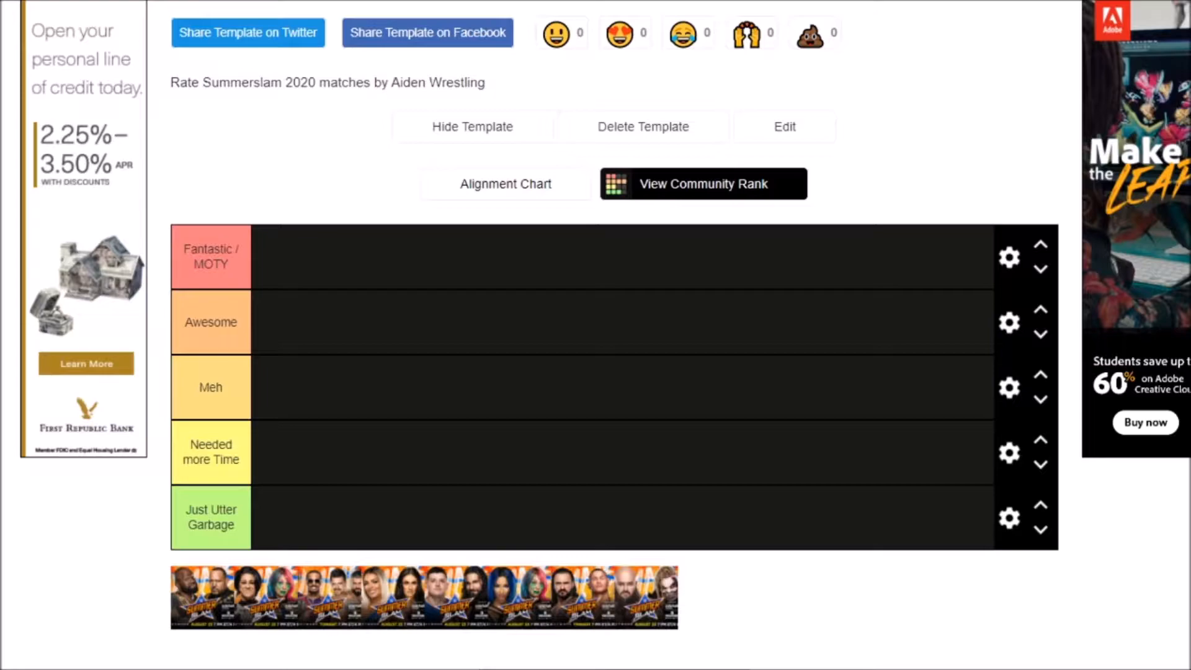
mouse_move(211, 604)
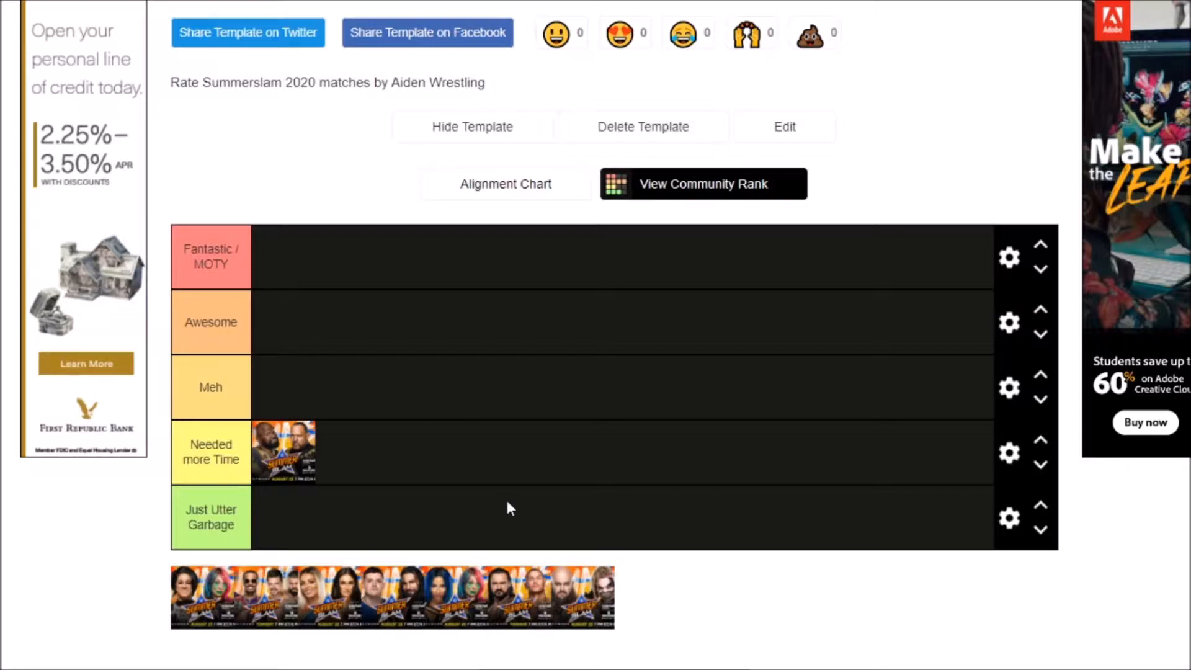
mouse_move(358, 643)
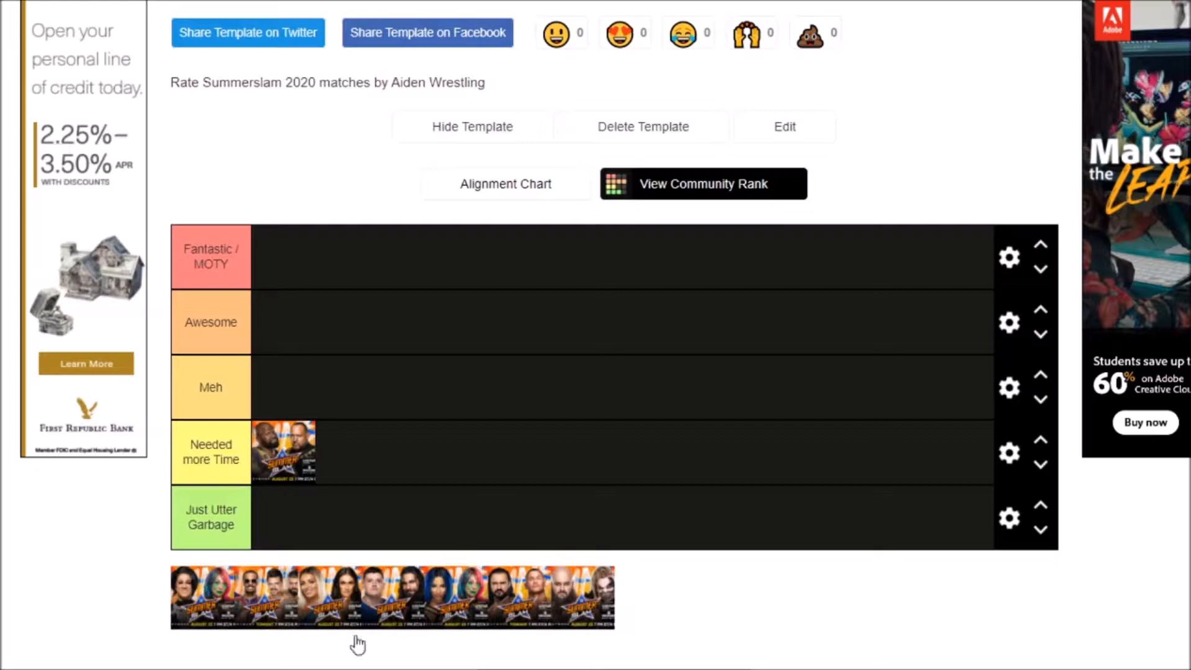
mouse_move(196, 606)
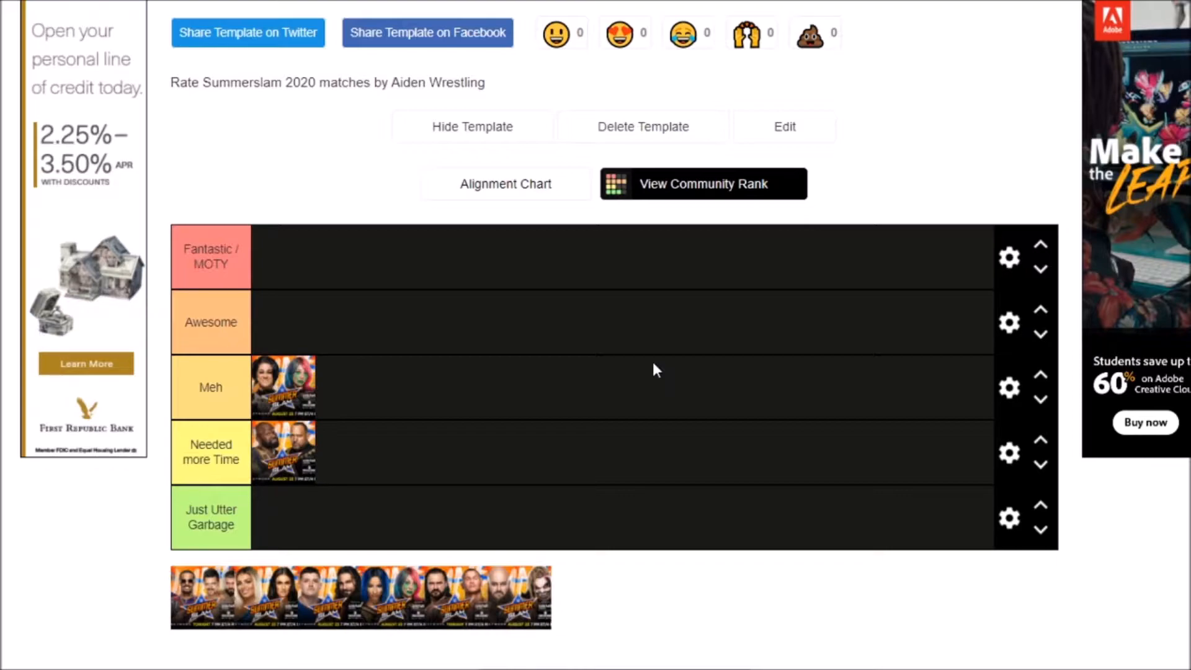
mouse_move(252, 541)
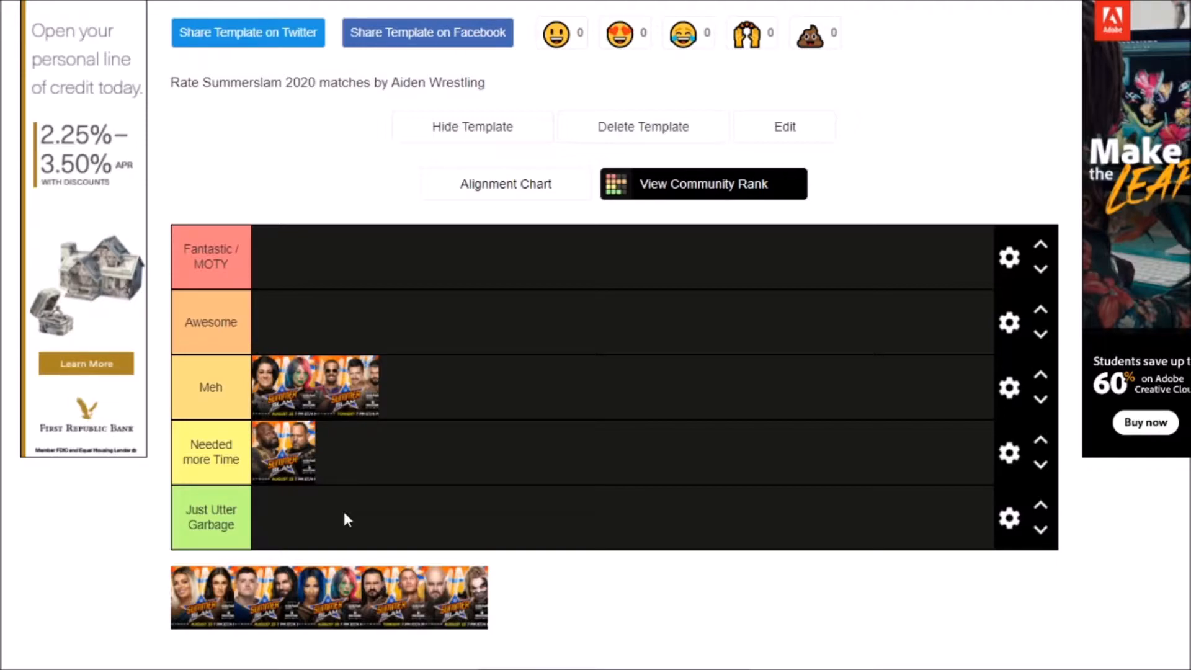
mouse_move(297, 524)
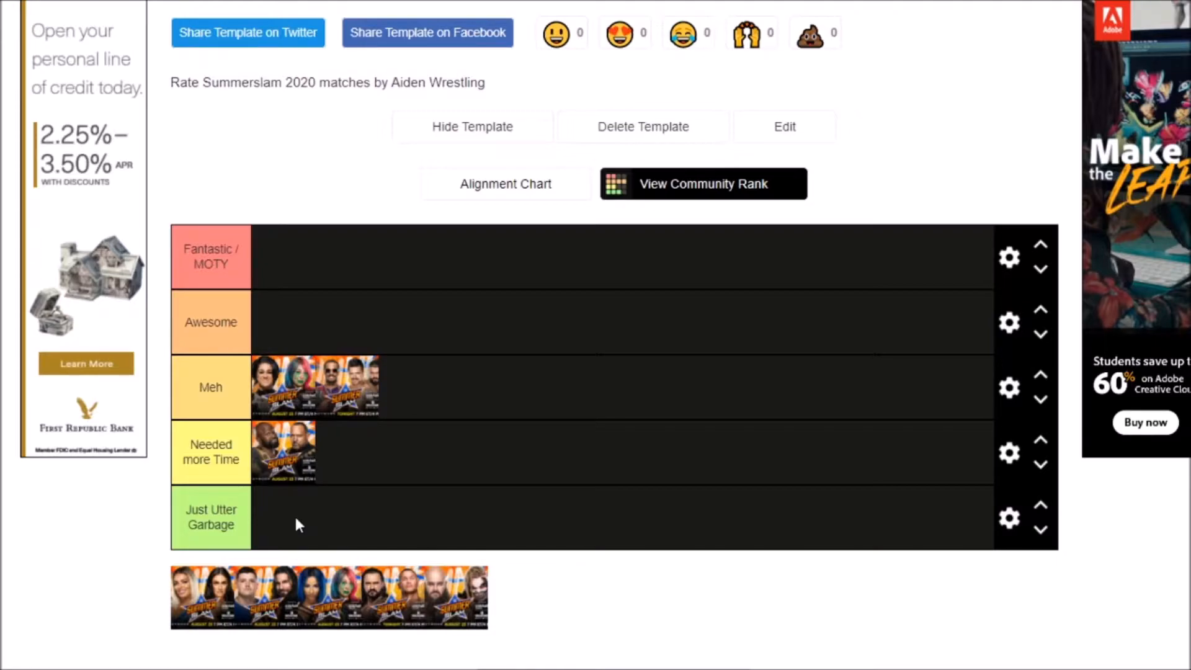
mouse_move(254, 571)
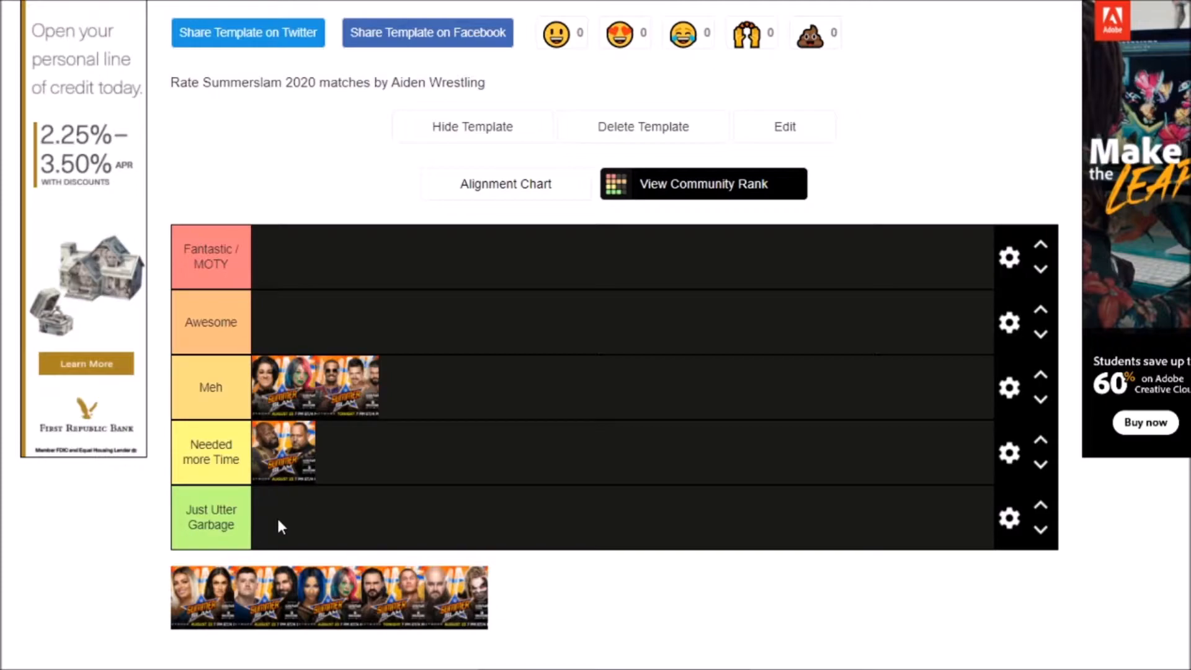
mouse_move(186, 623)
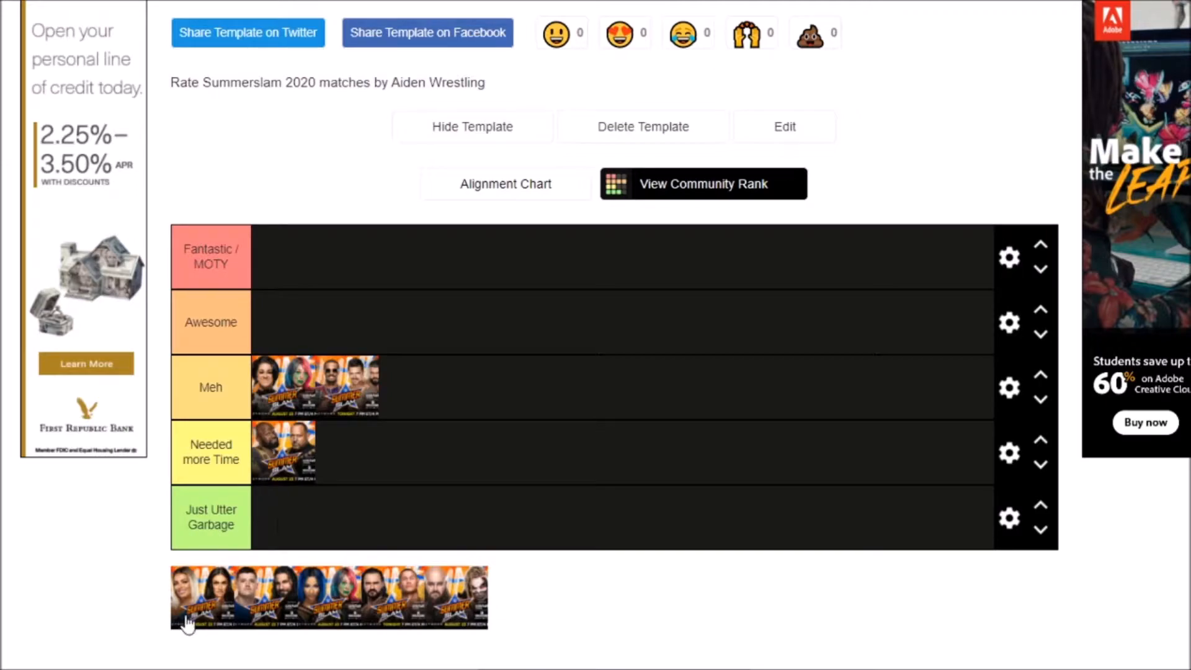
mouse_move(275, 518)
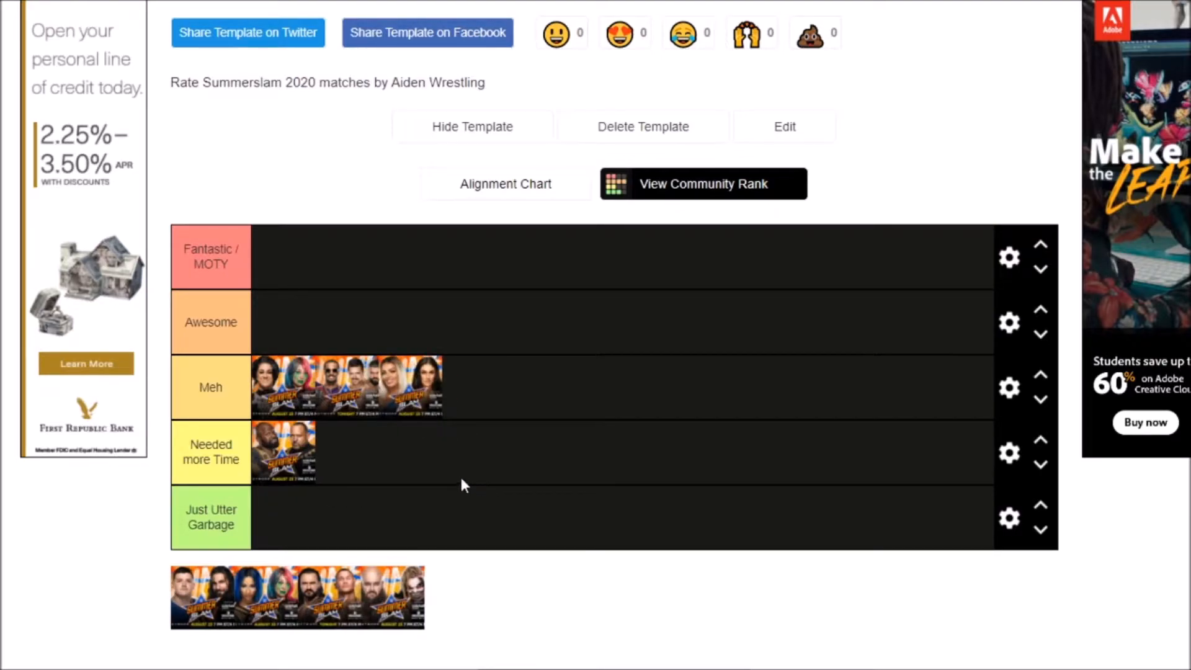
mouse_move(470, 467)
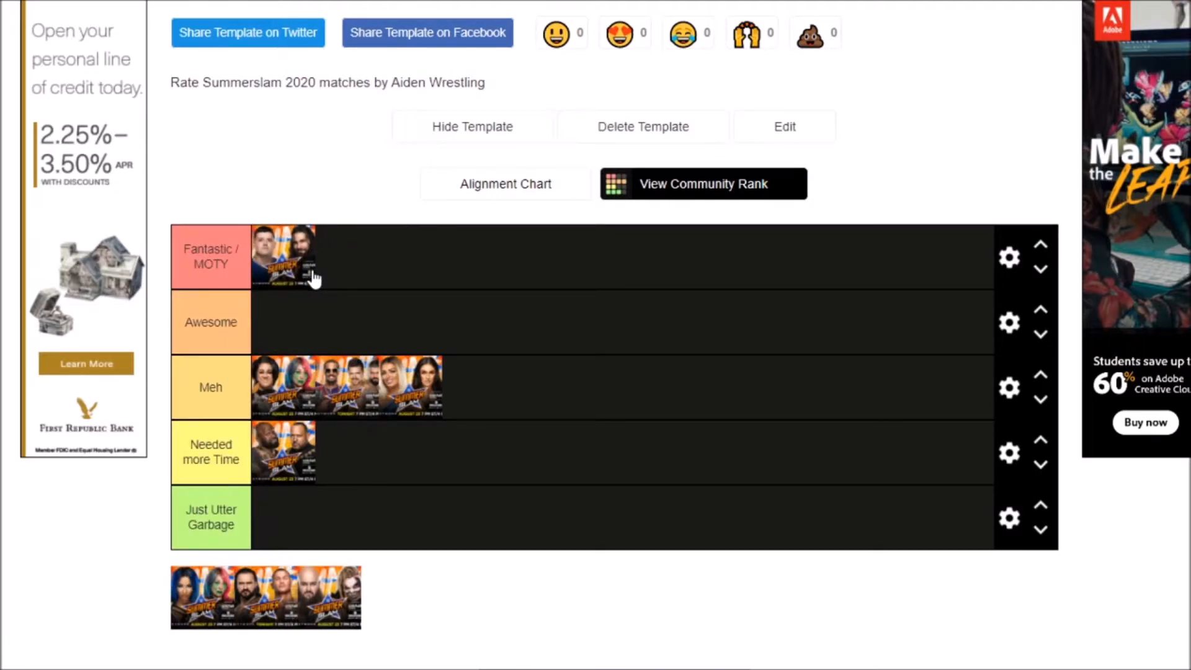
mouse_move(457, 327)
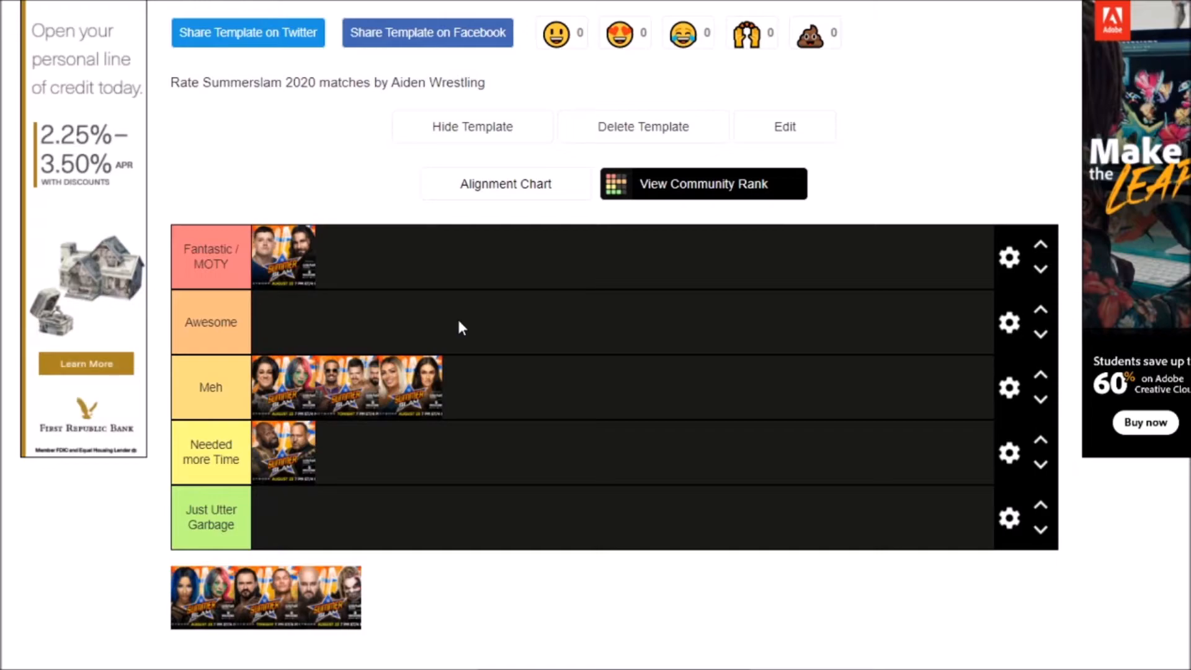
mouse_move(237, 583)
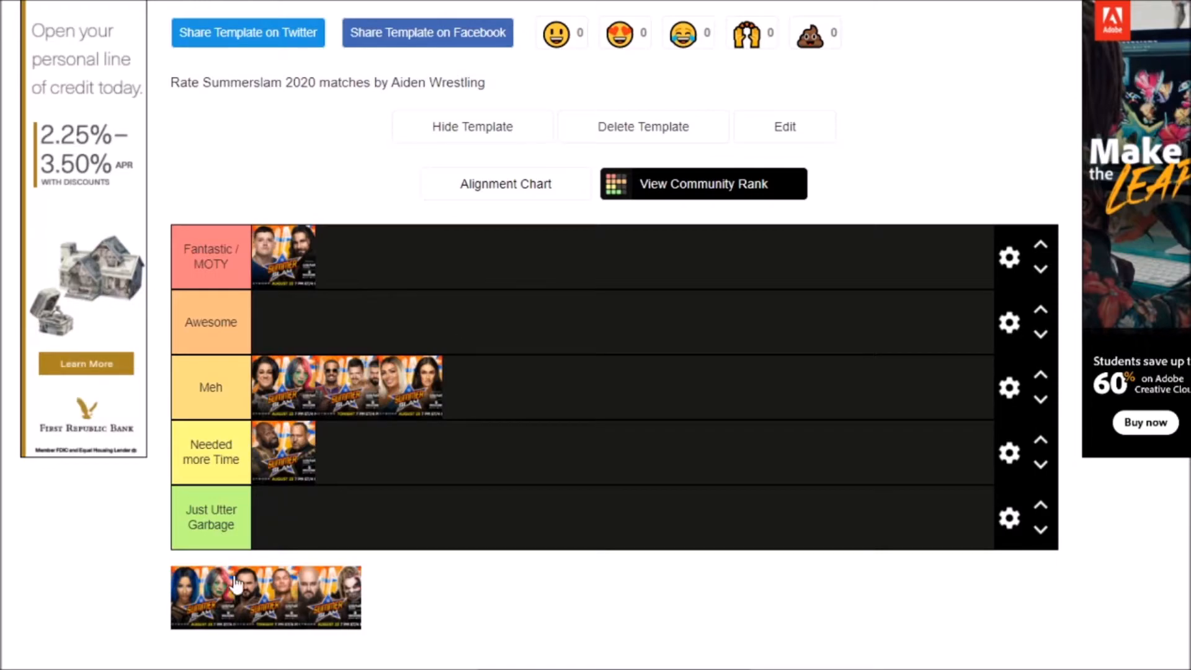
mouse_move(190, 585)
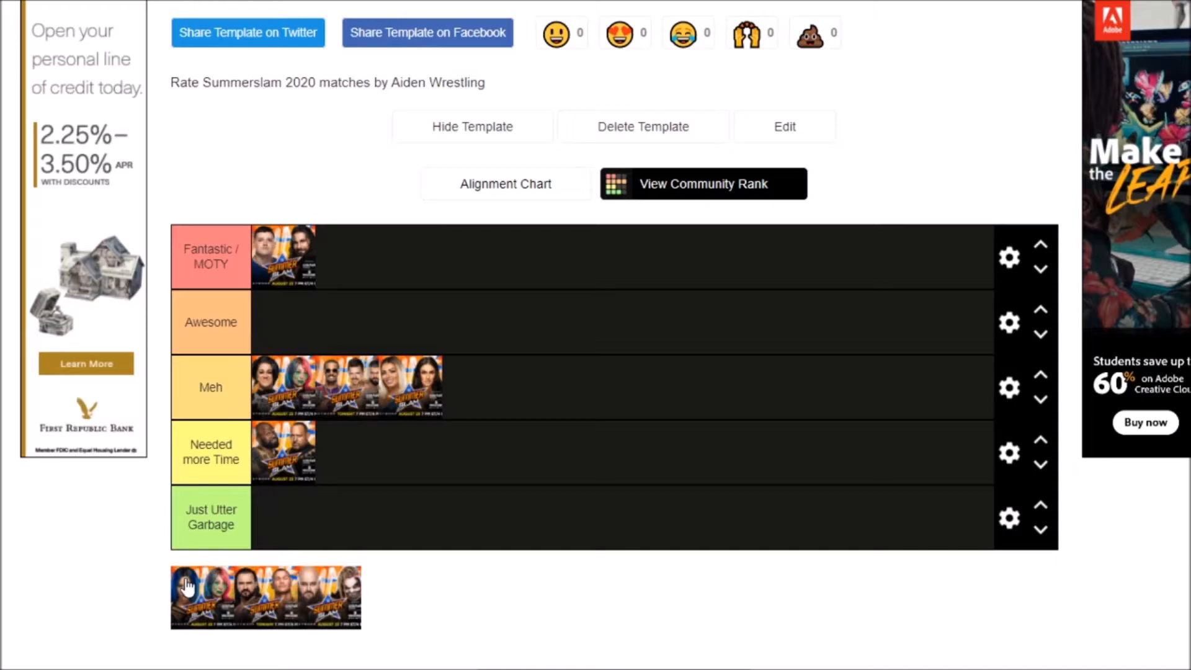
mouse_move(187, 603)
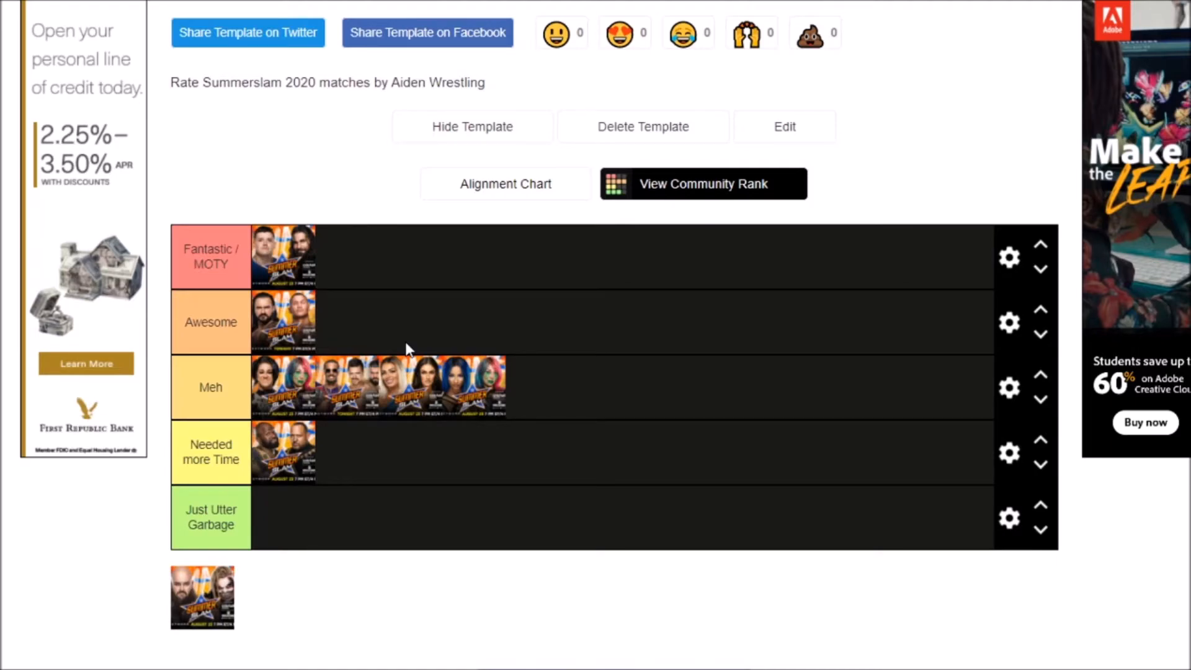
mouse_move(176, 582)
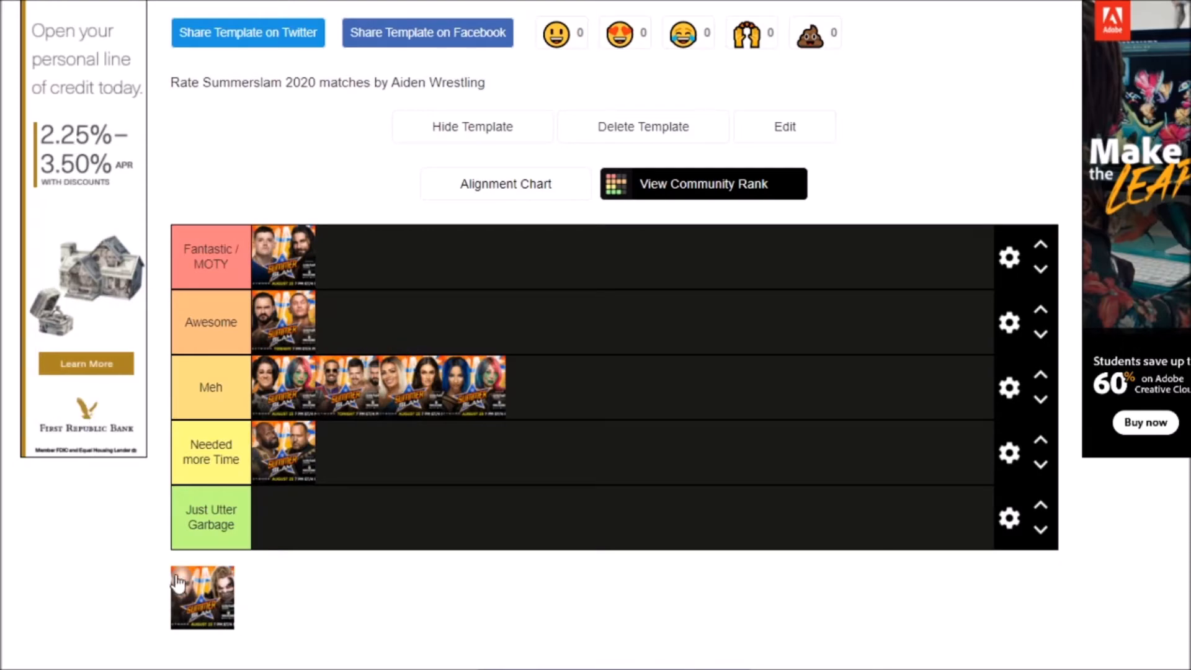
mouse_move(199, 585)
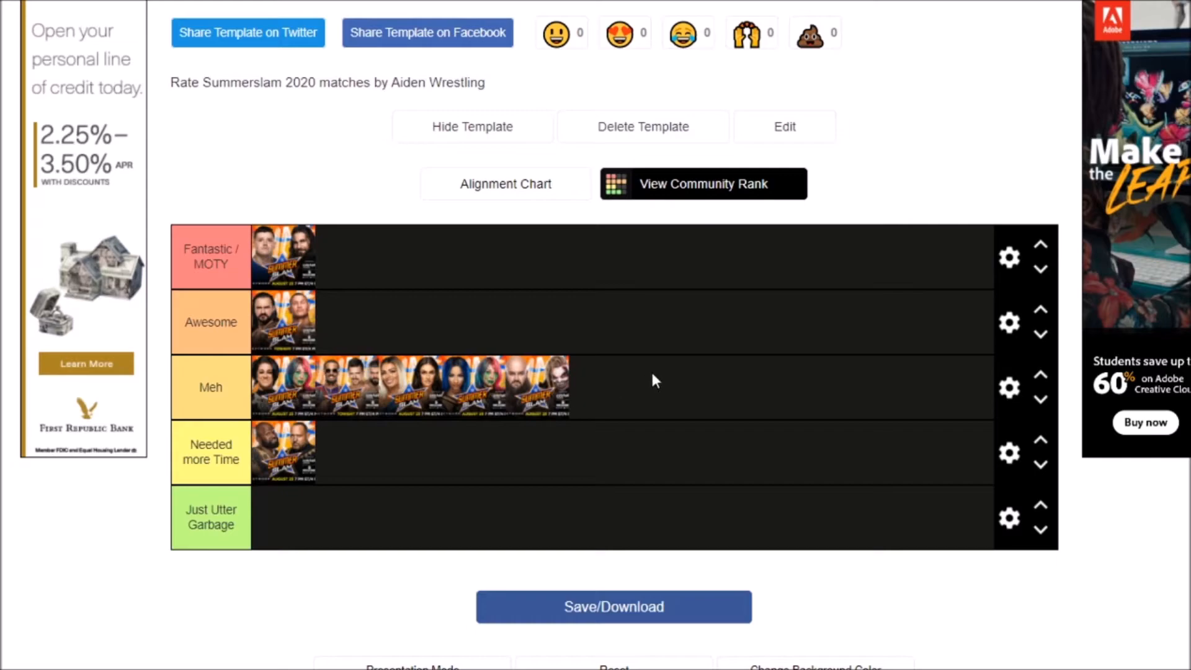
mouse_move(510, 383)
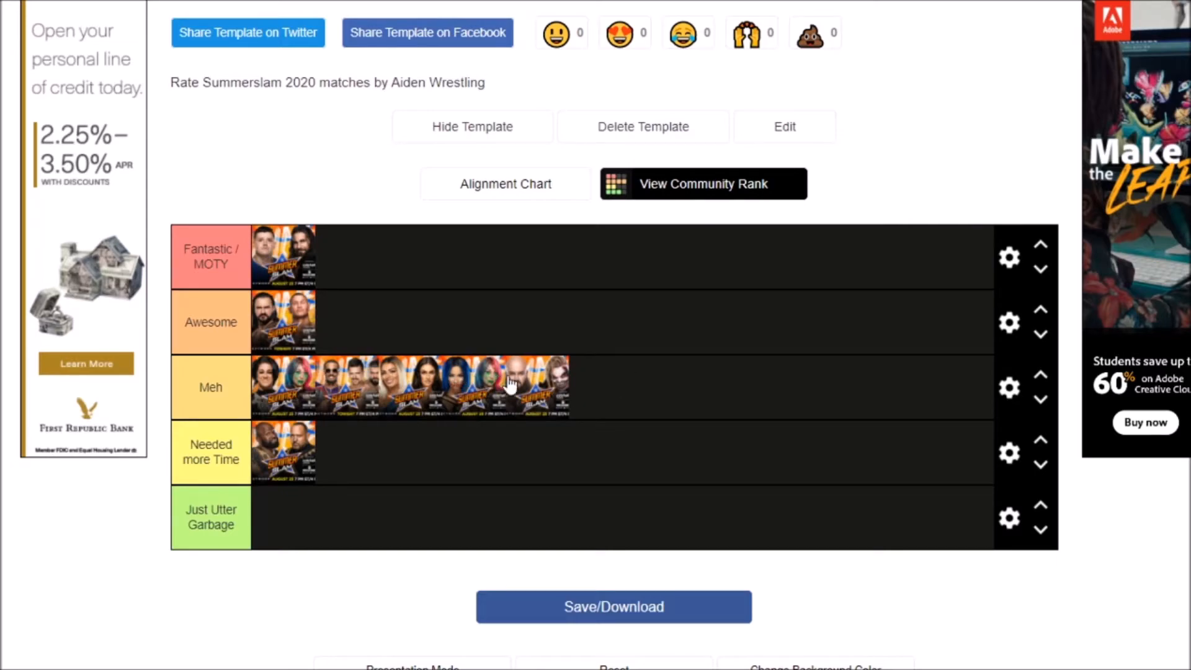
mouse_move(520, 391)
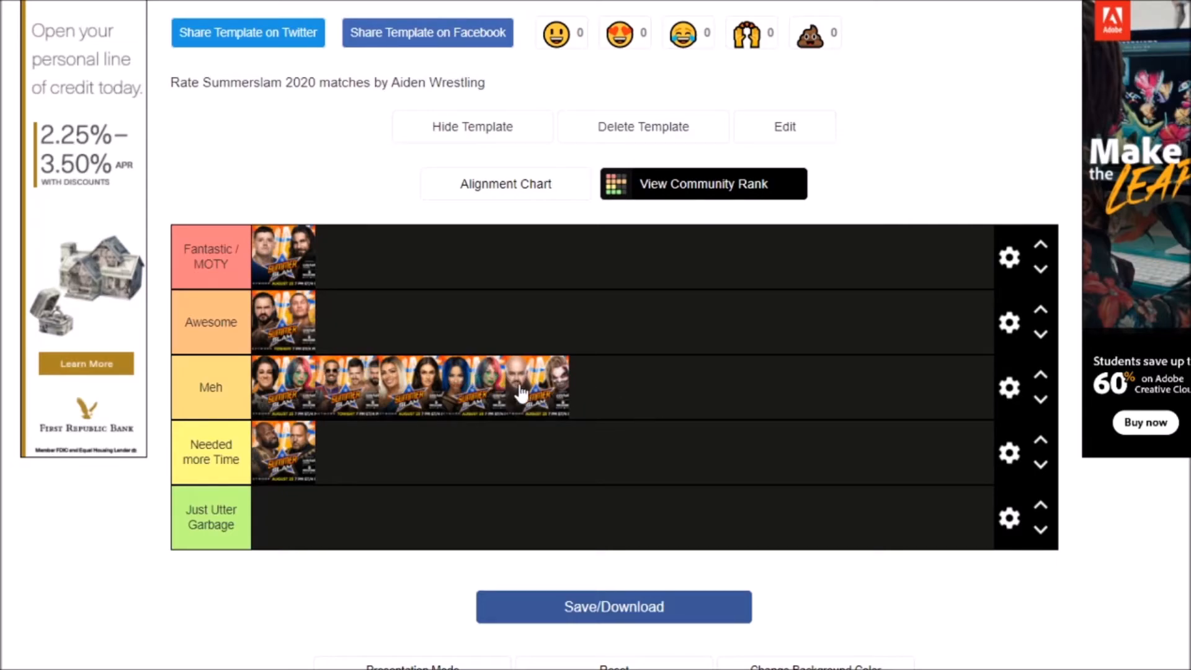
mouse_move(552, 380)
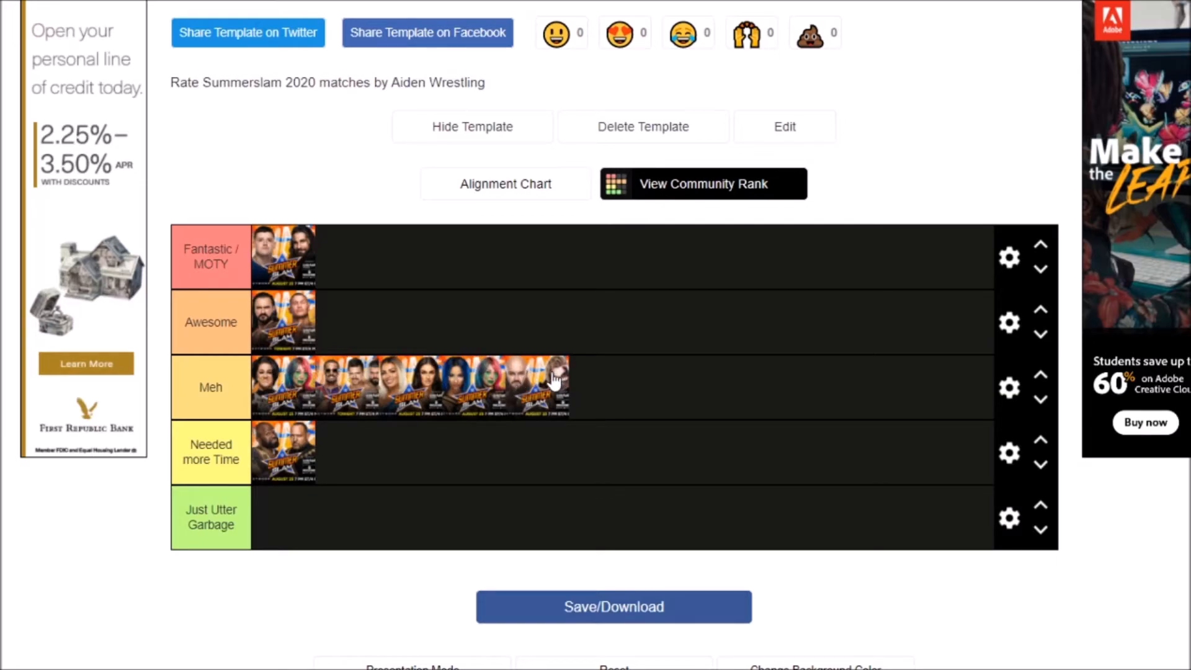
mouse_move(399, 382)
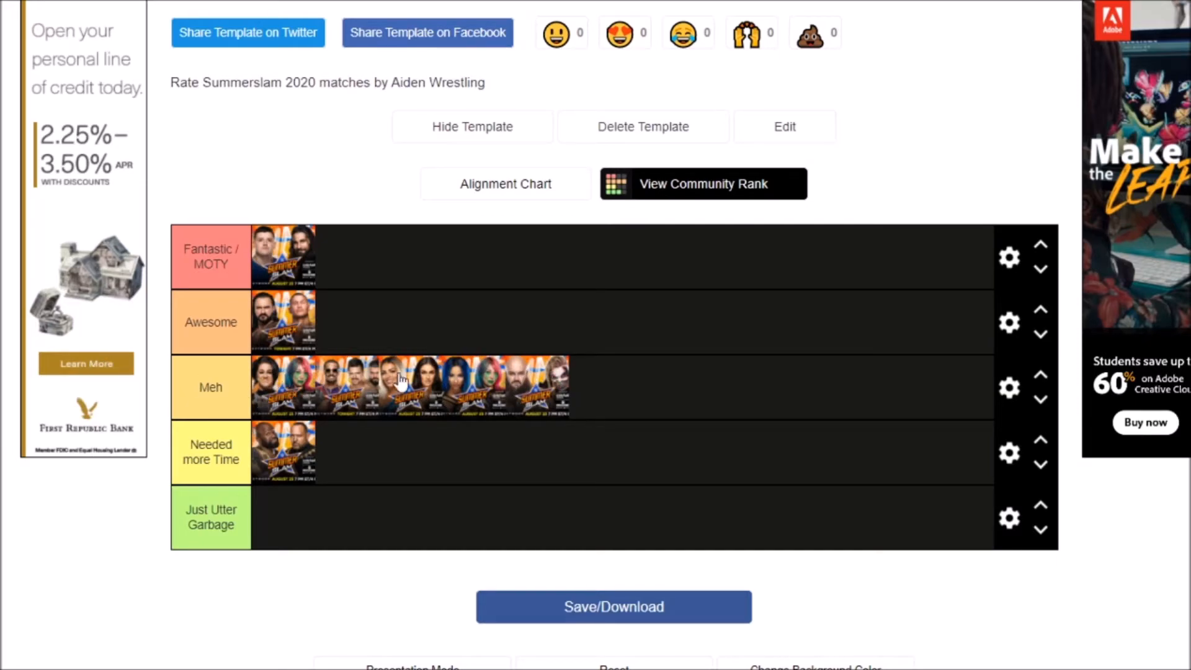
mouse_move(429, 372)
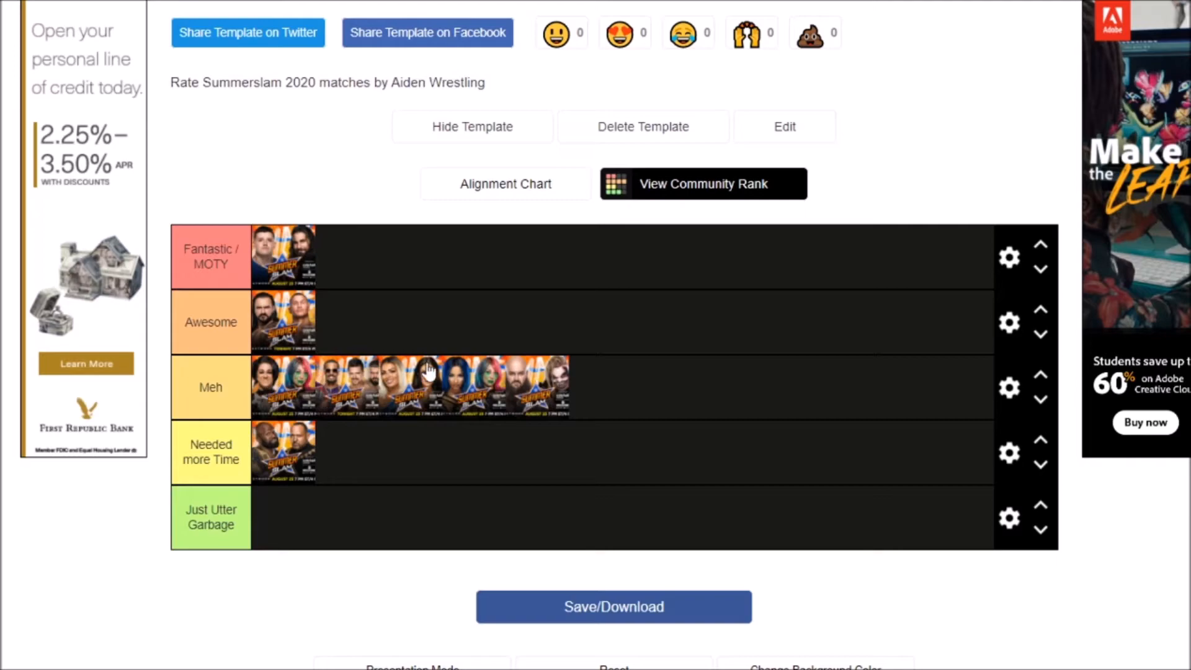
mouse_move(432, 400)
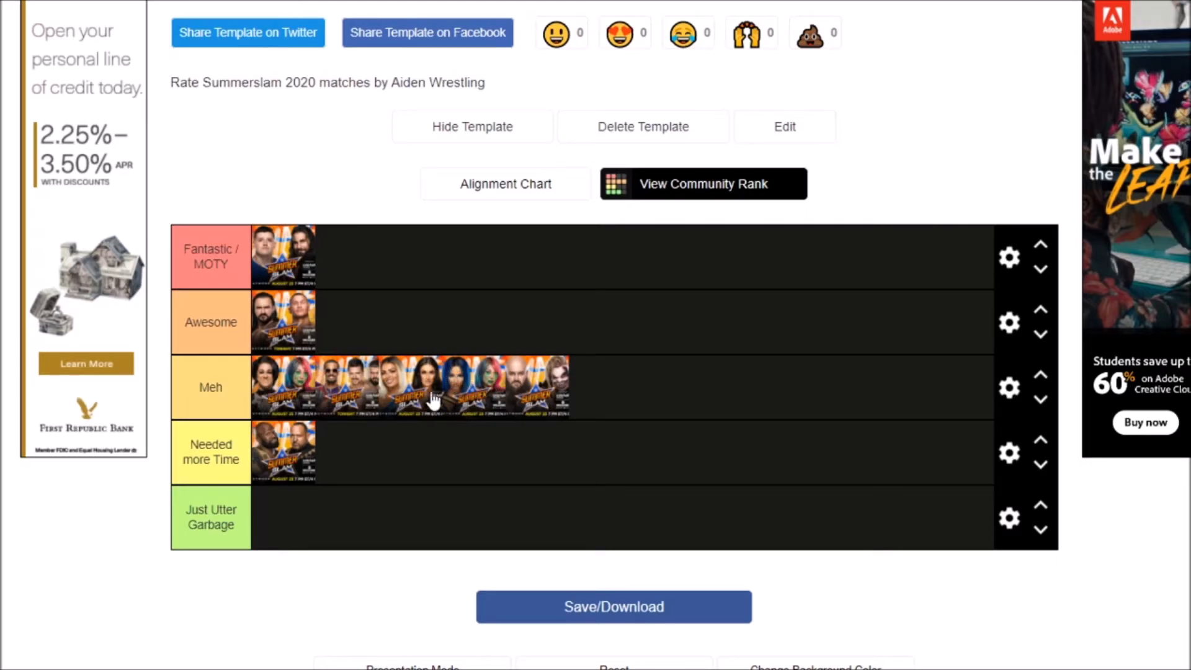
mouse_move(464, 389)
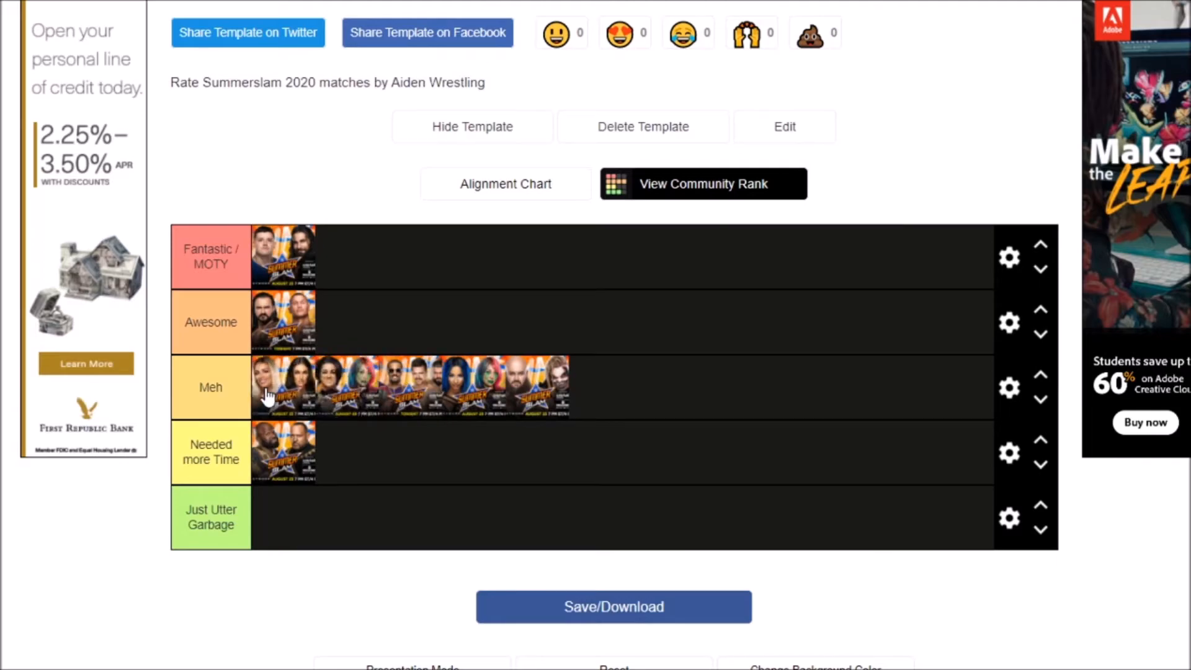
mouse_move(423, 405)
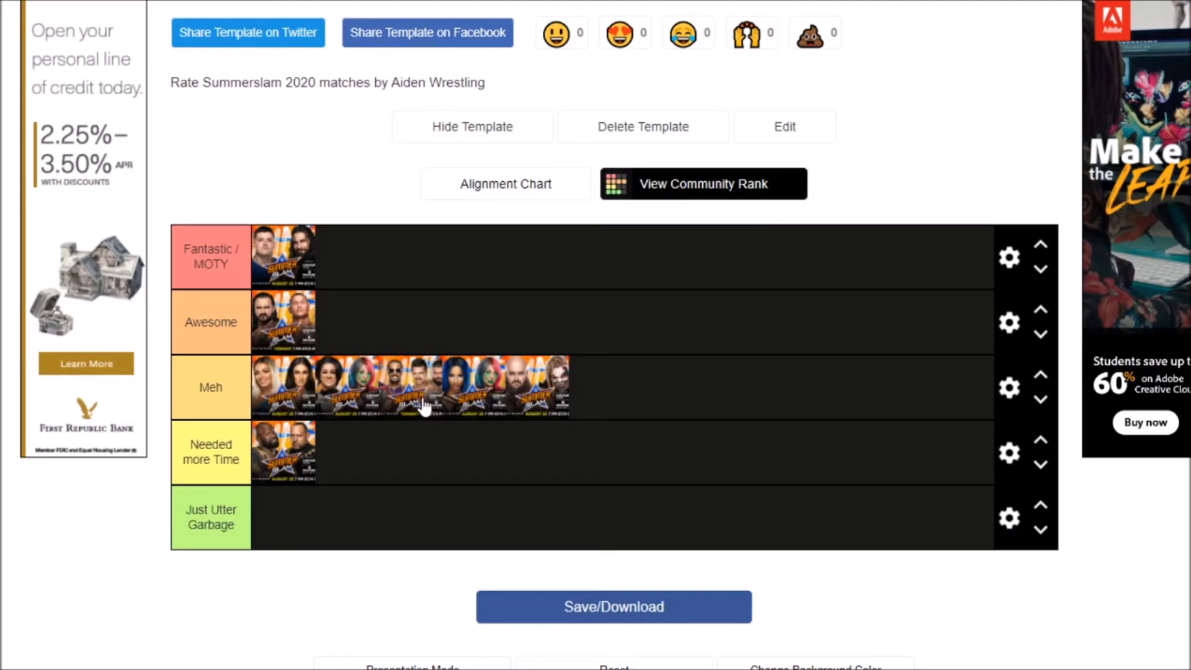
mouse_move(485, 393)
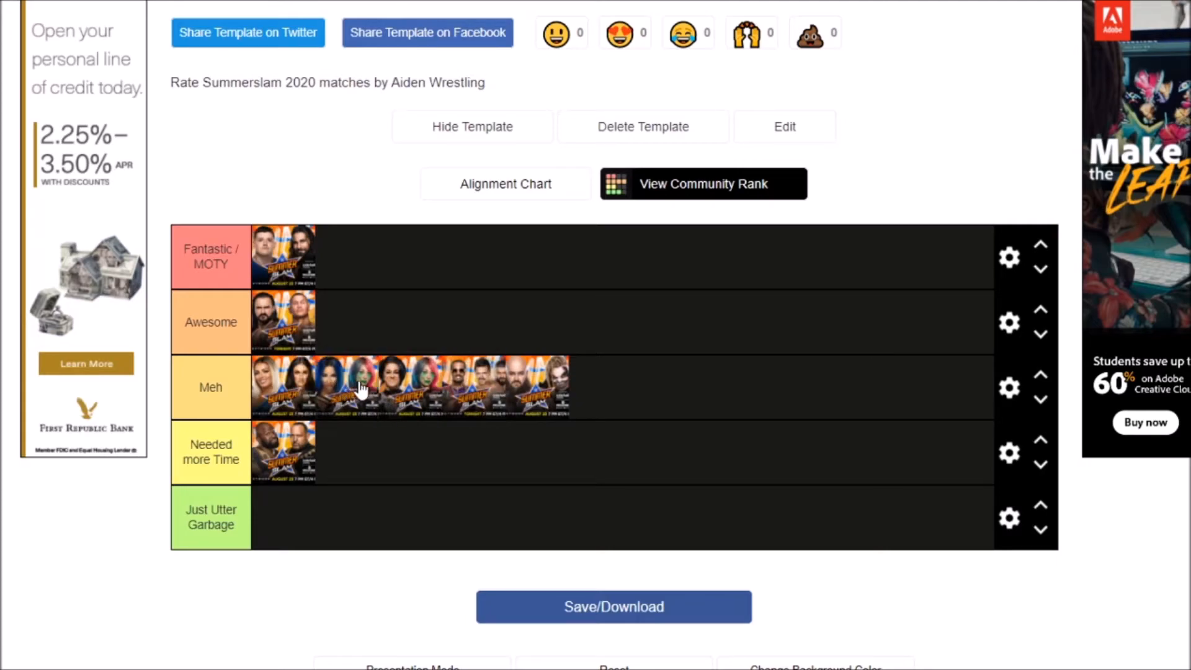
mouse_move(478, 395)
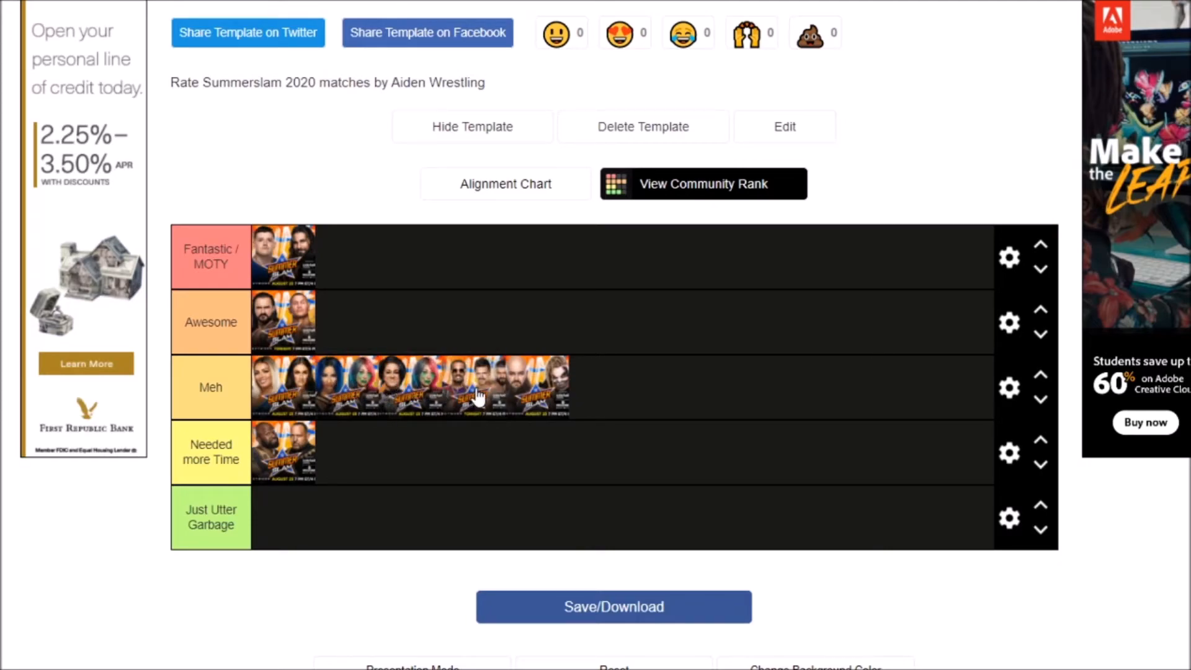
mouse_move(642, 331)
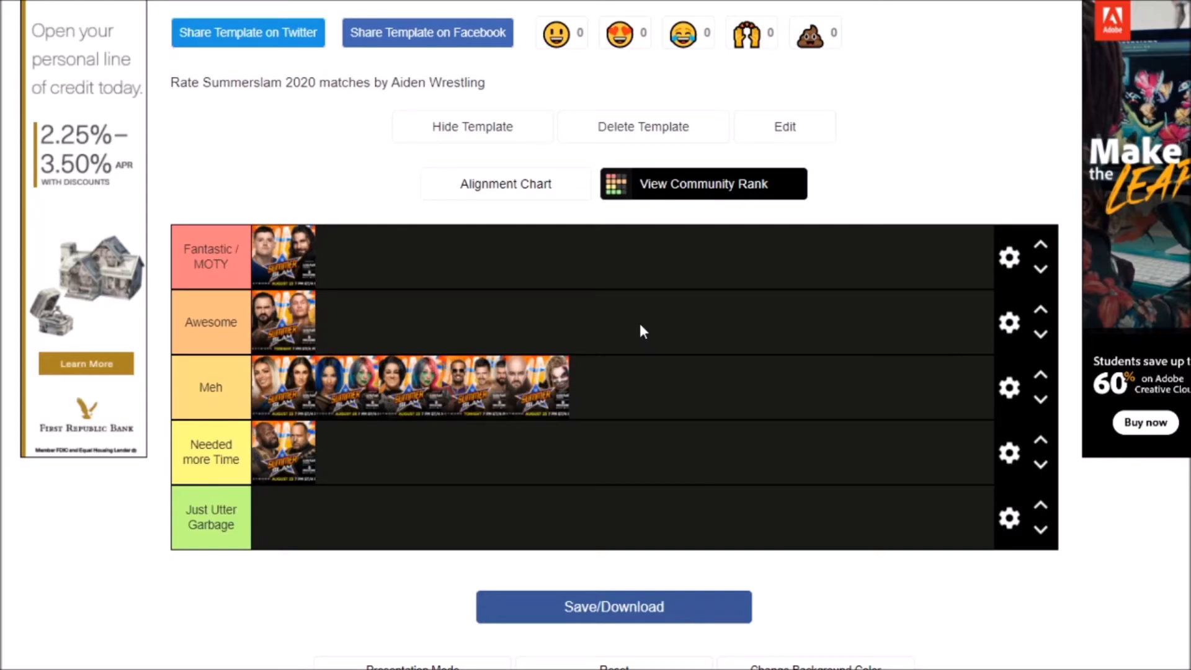